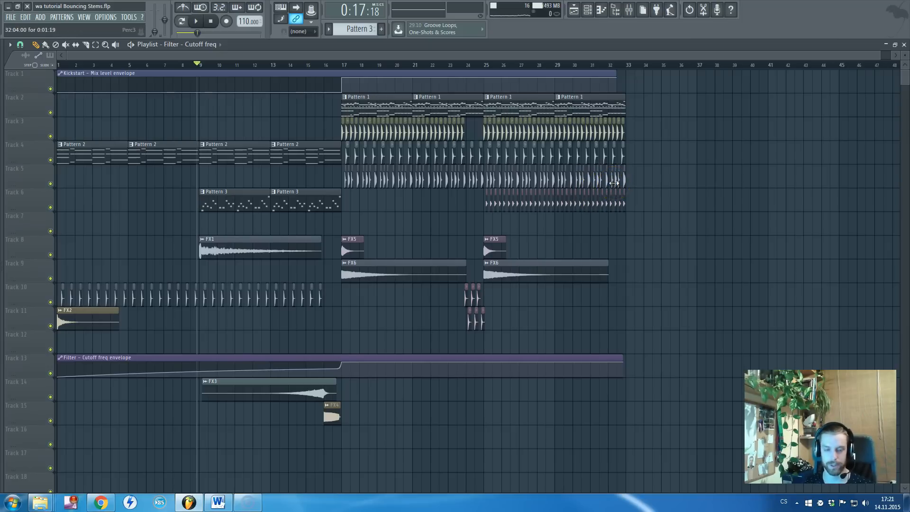
mouse_move(614, 197)
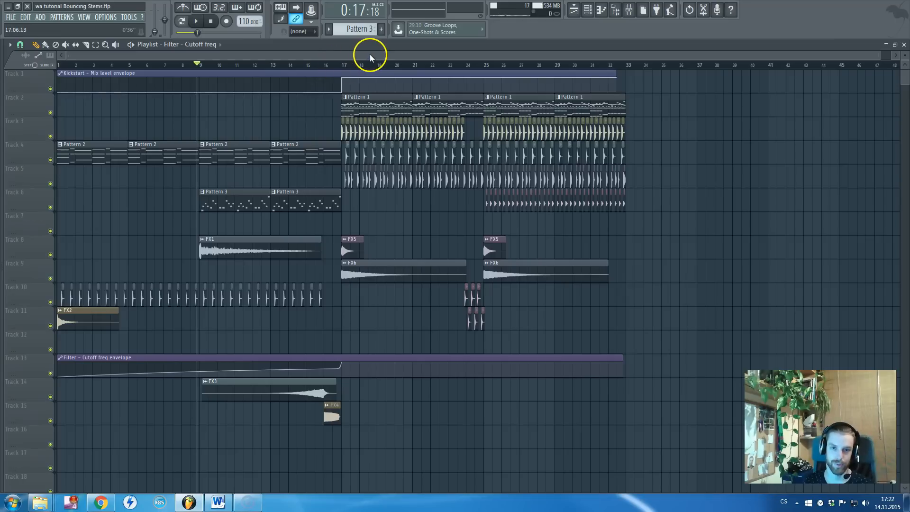
mouse_move(399, 60)
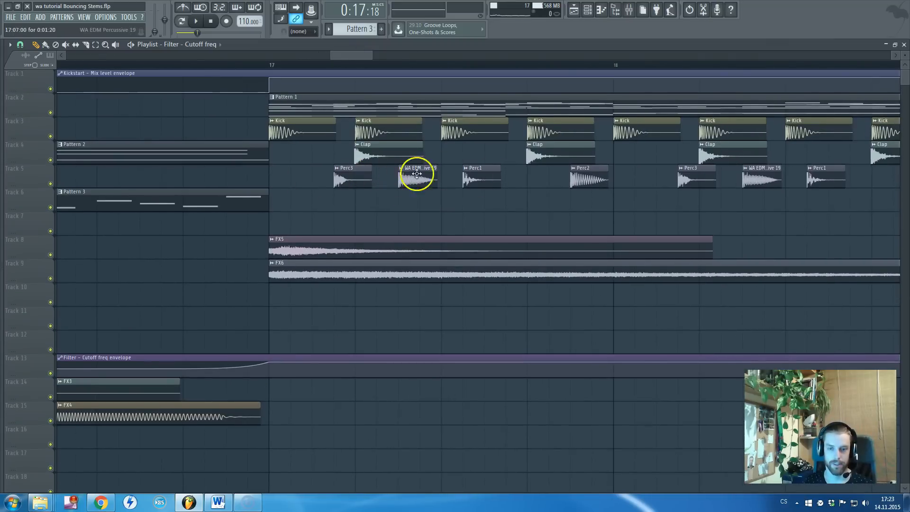
double_click(417, 174)
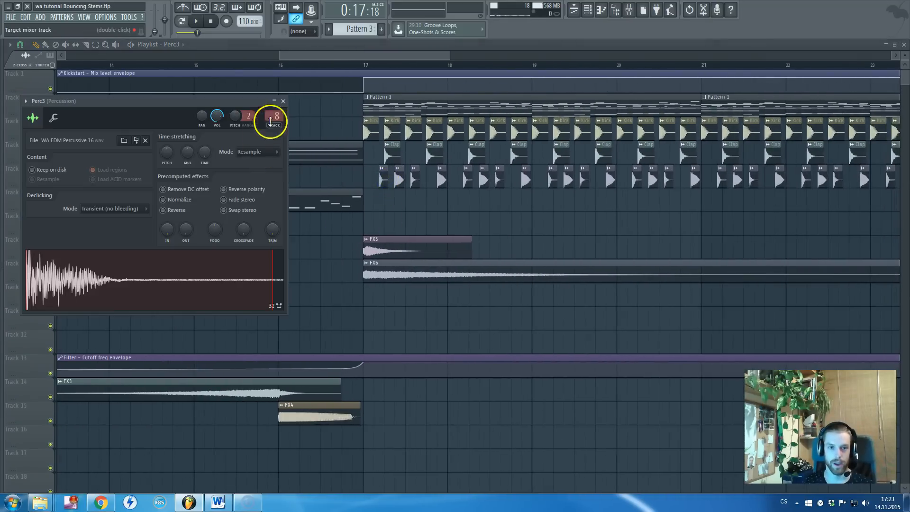
click(273, 117)
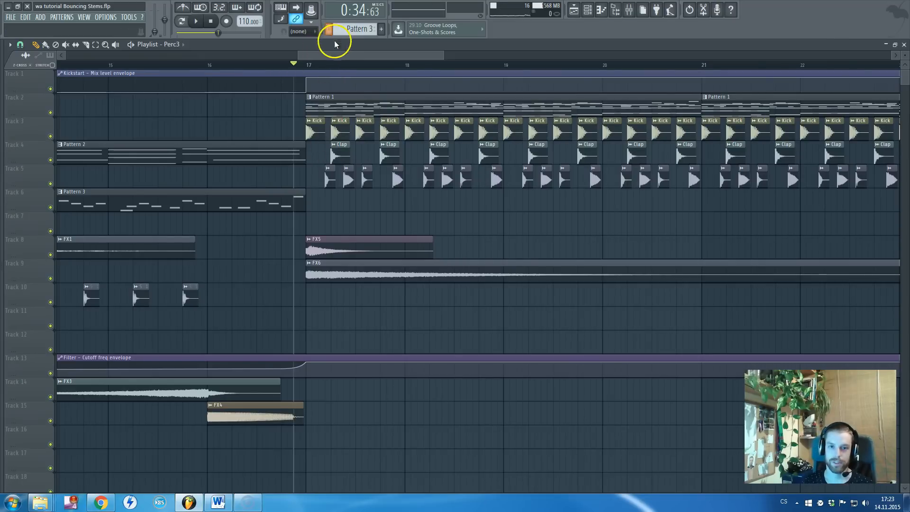
Step: Zoom the playlist back out to show the whole arrangement from bar 1 to 33
double_click(313, 128)
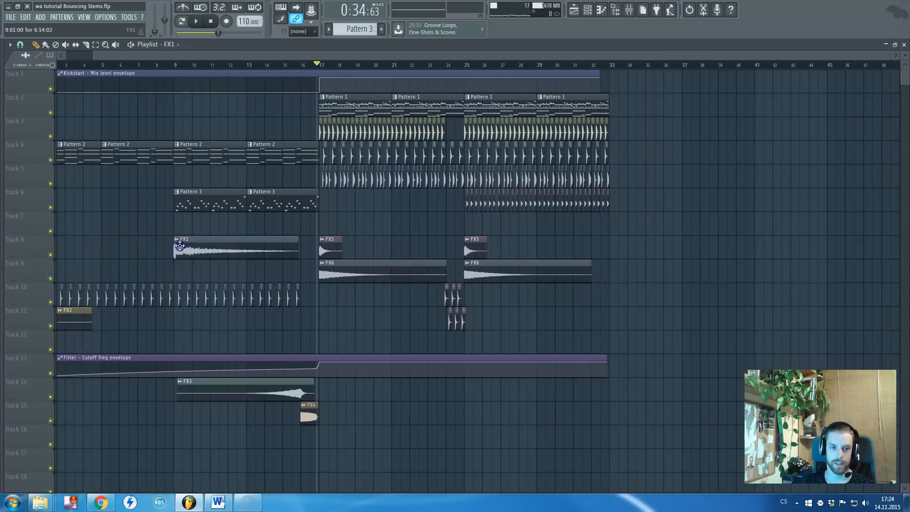
Step: Check FX1's settings, give it its own free mixer track and show the channel rack
double_click(179, 246)
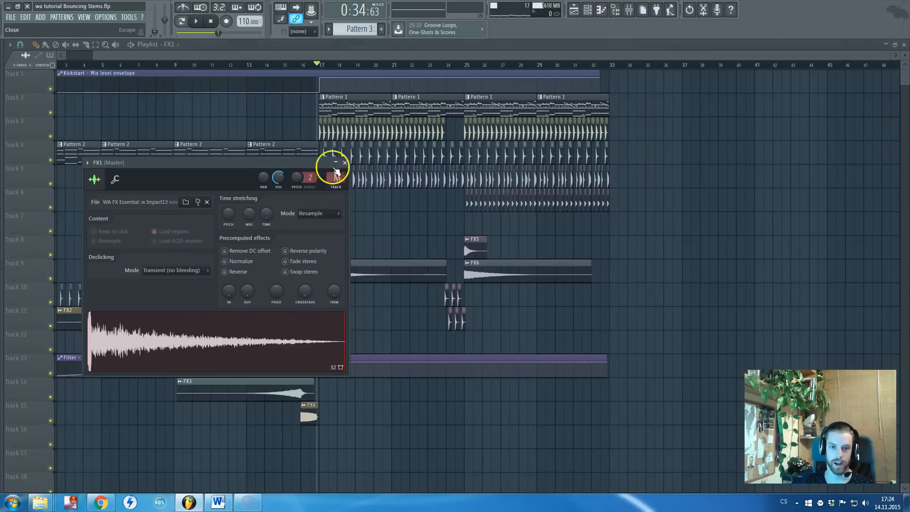
click(335, 163)
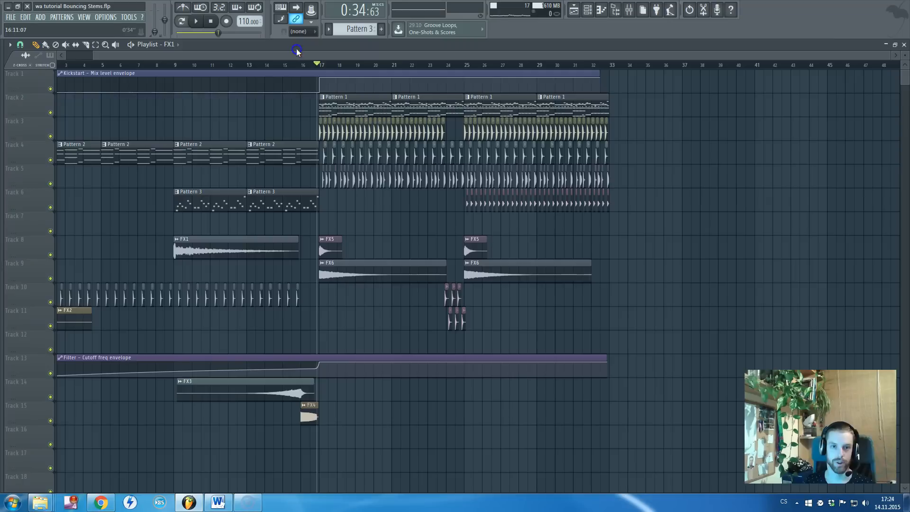
click(167, 64)
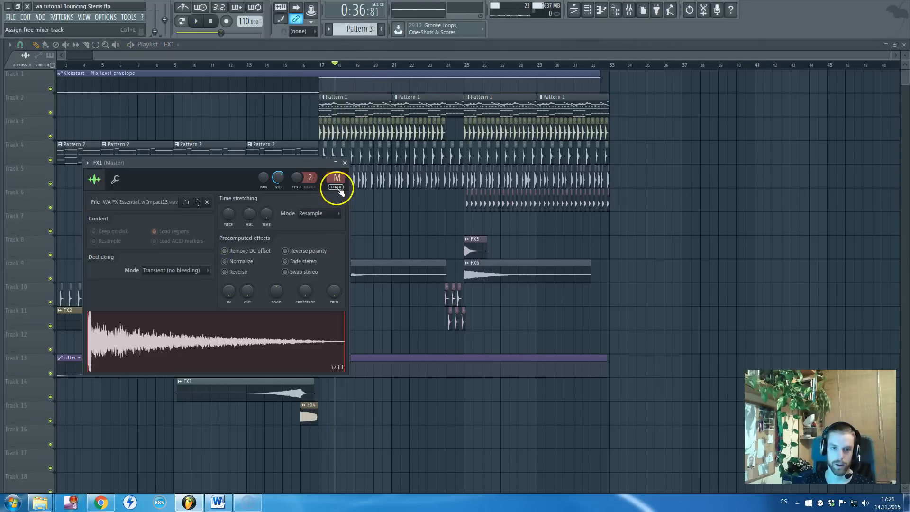
click(335, 187)
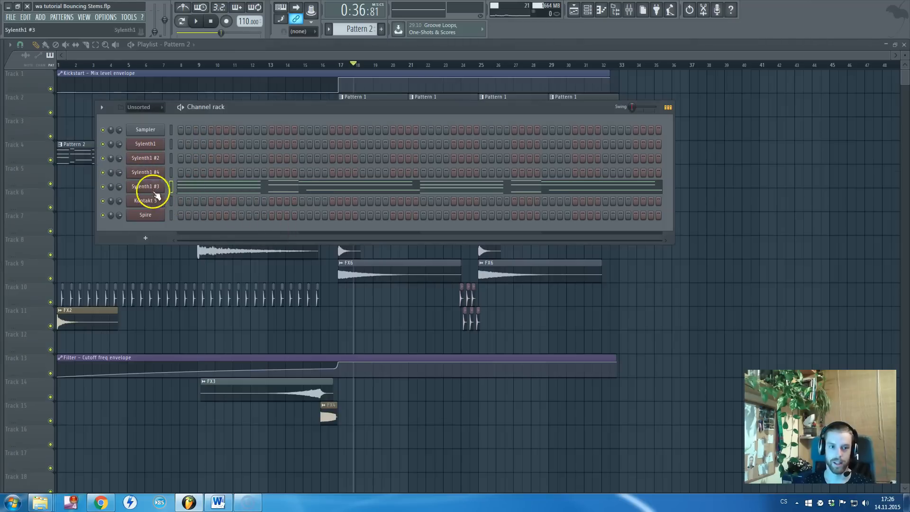
Step: Check Sylenth1 #3's mixer routing, close the windows and play the song from bar 9
double_click(145, 186)
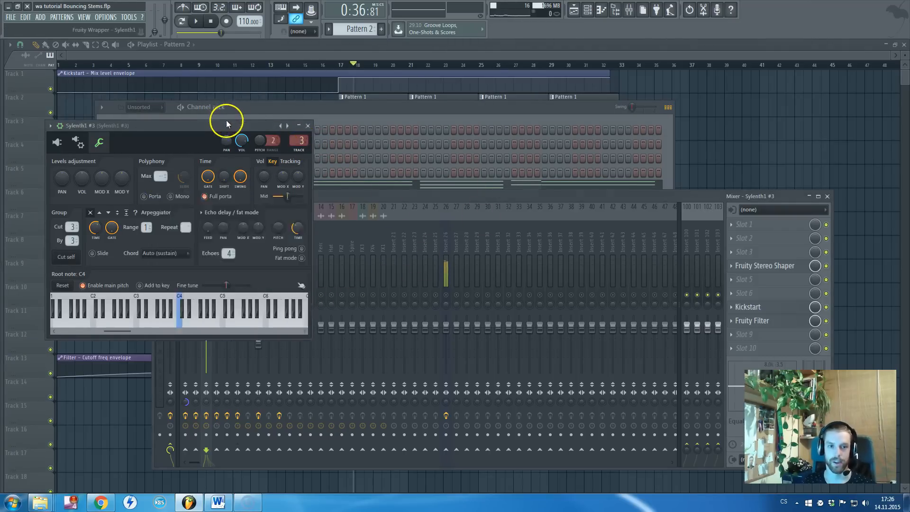
click(307, 125)
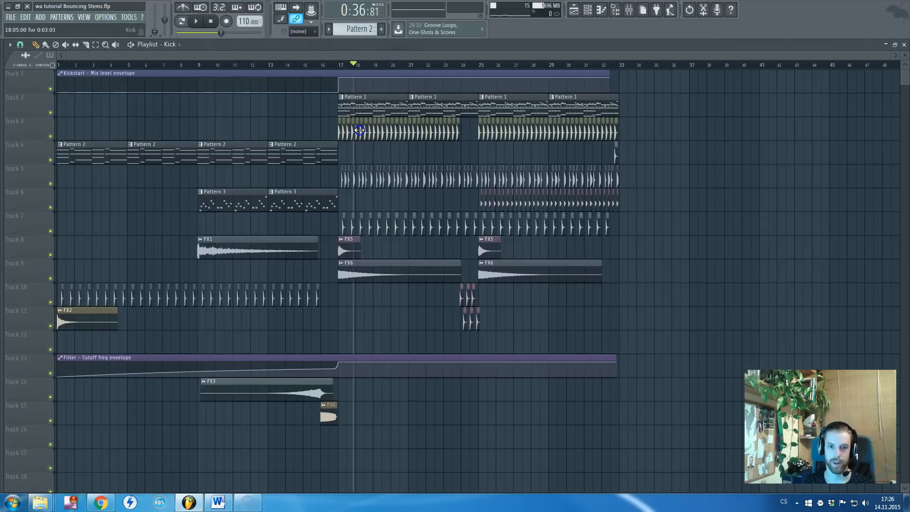
click(626, 11)
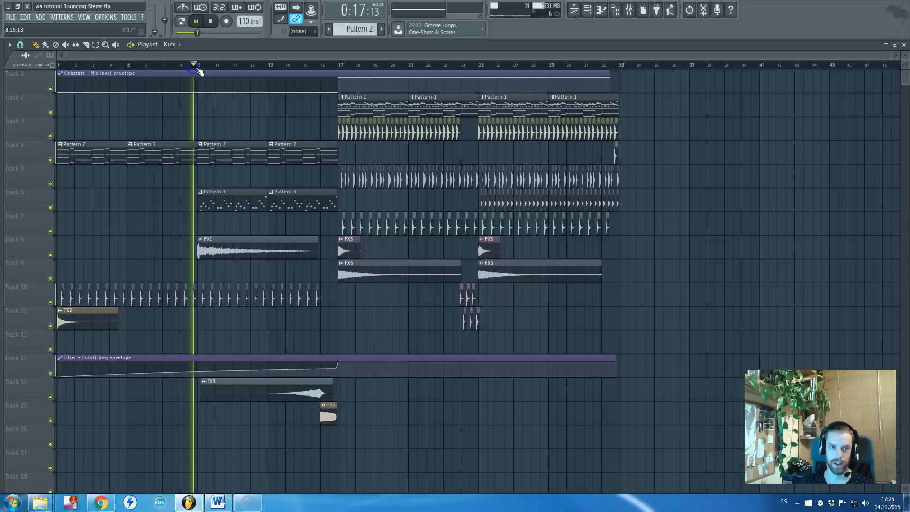
Step: Stop playback so the Master track's effect chain can be inspected
click(312, 65)
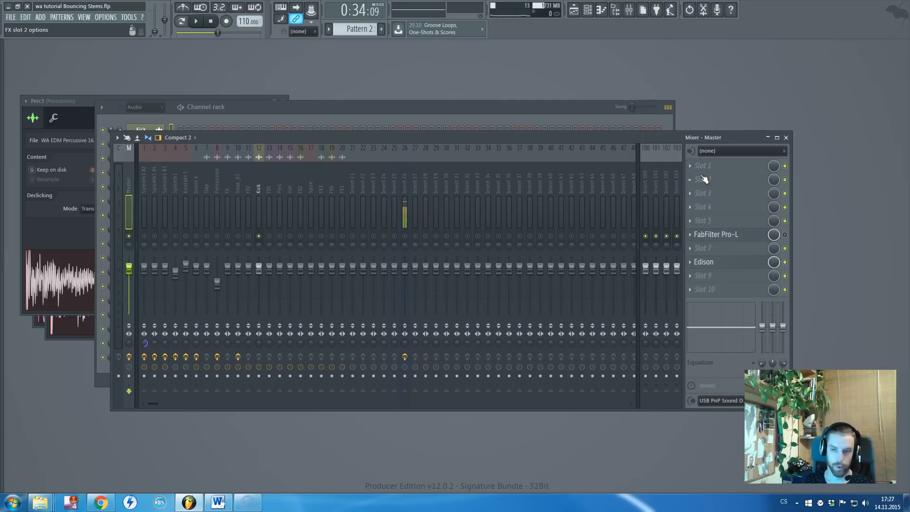
Step: Turn off the master limiter and lower the master's Fruity Balance volume, then close the mixer
click(703, 179)
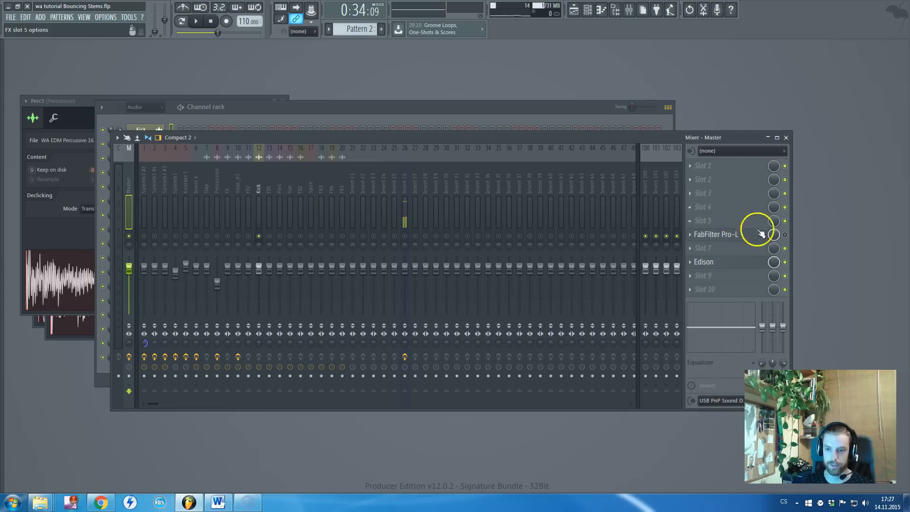
click(760, 234)
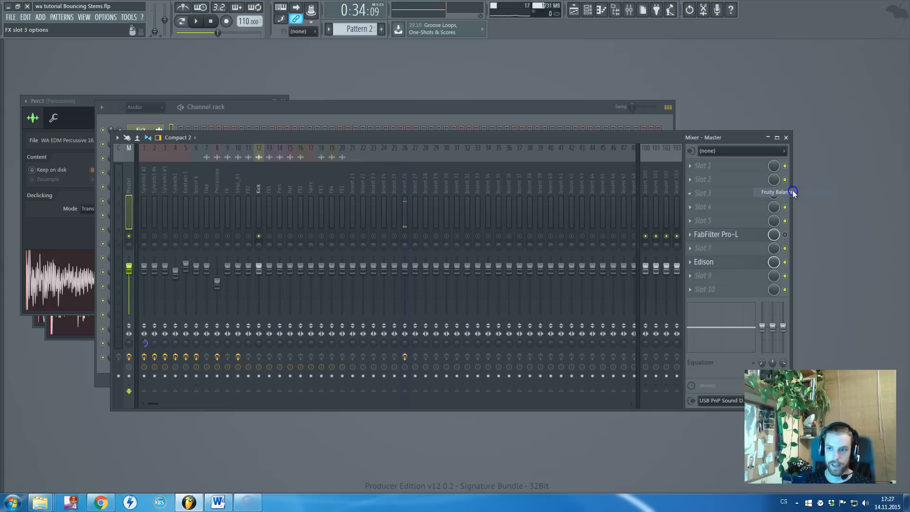
mouse_move(804, 207)
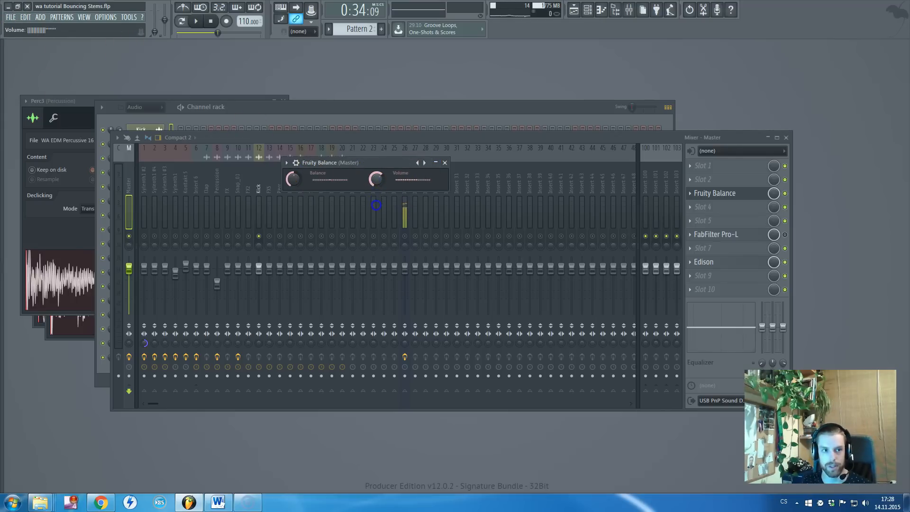
drag(375, 204, 376, 187)
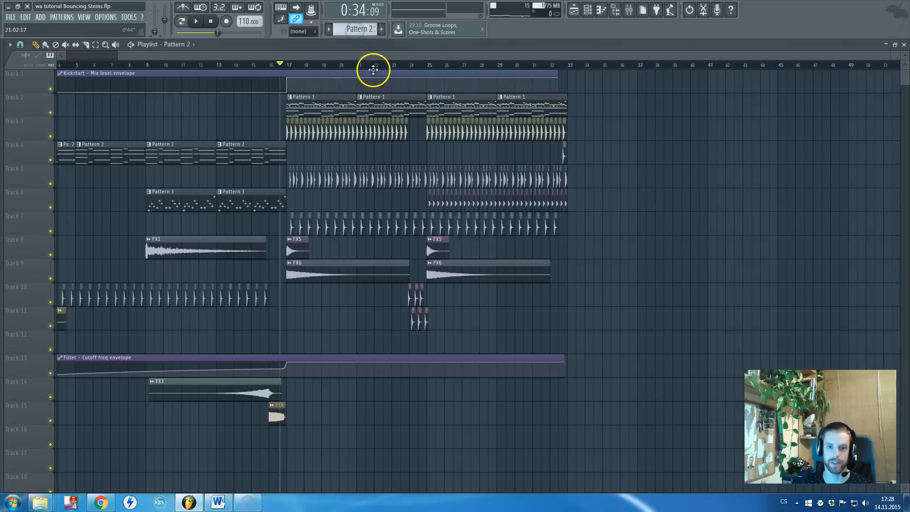
click(627, 11)
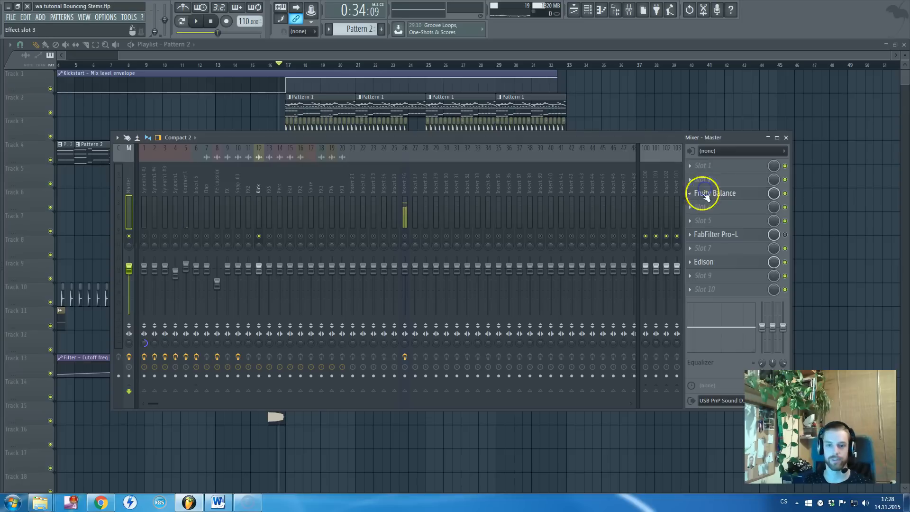
click(715, 194)
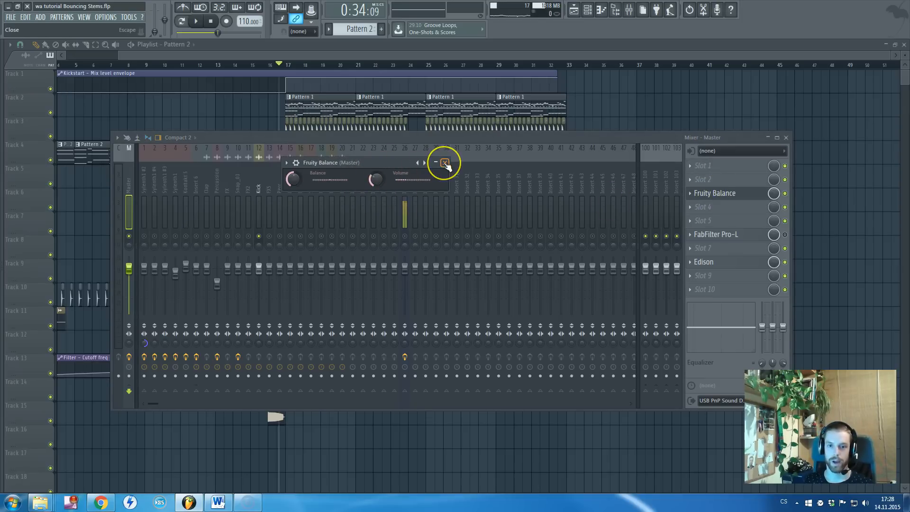
click(444, 163)
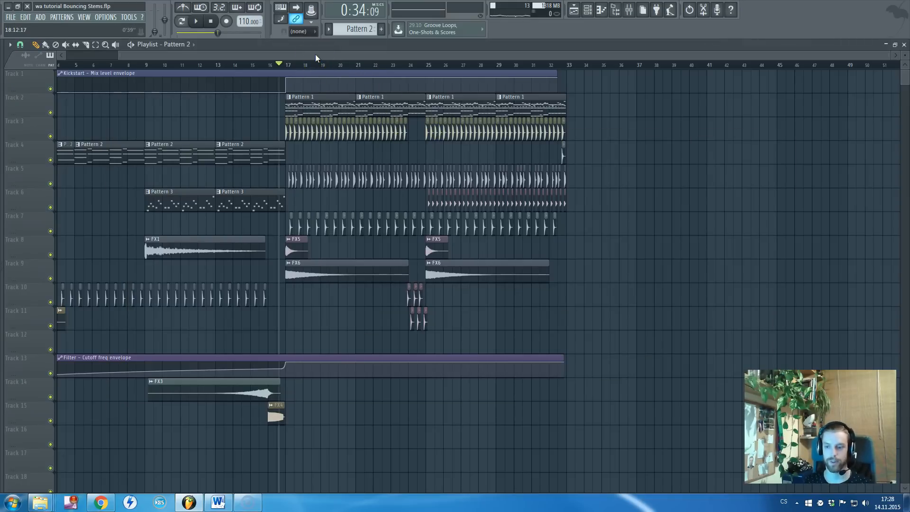
click(290, 66)
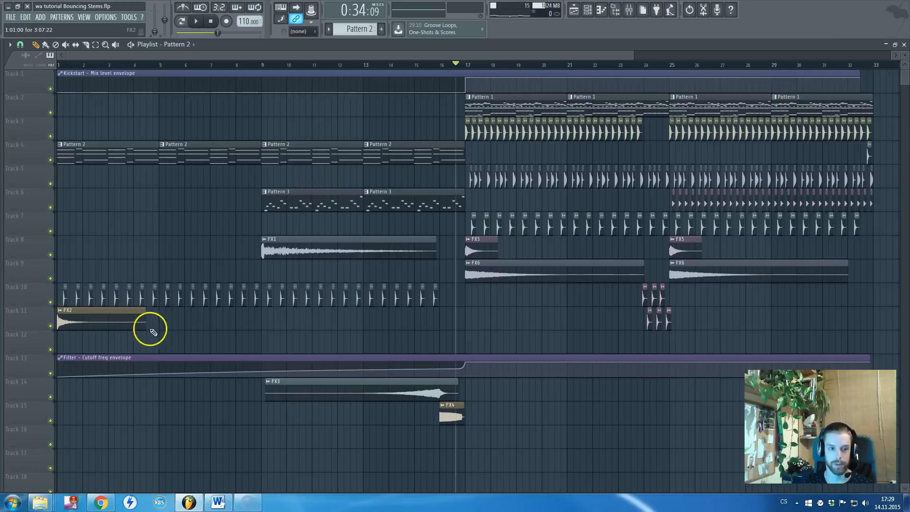
double_click(86, 320)
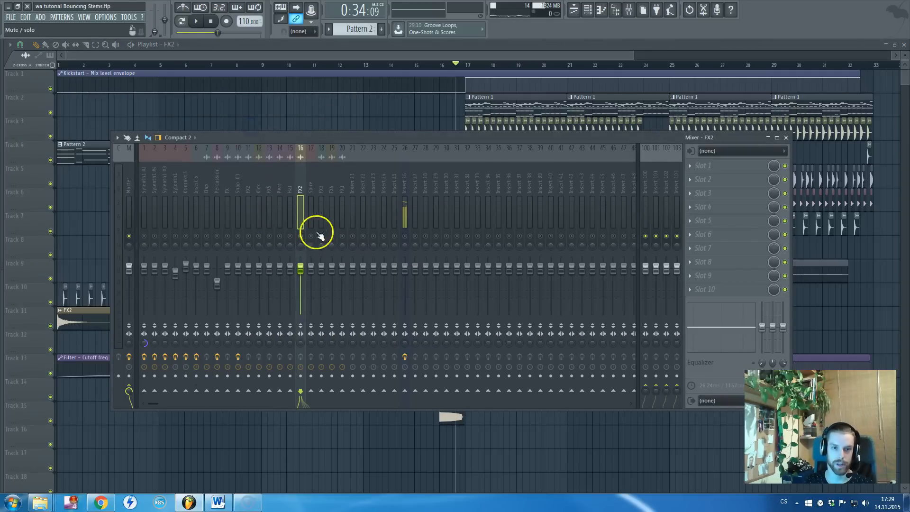
mouse_move(294, 250)
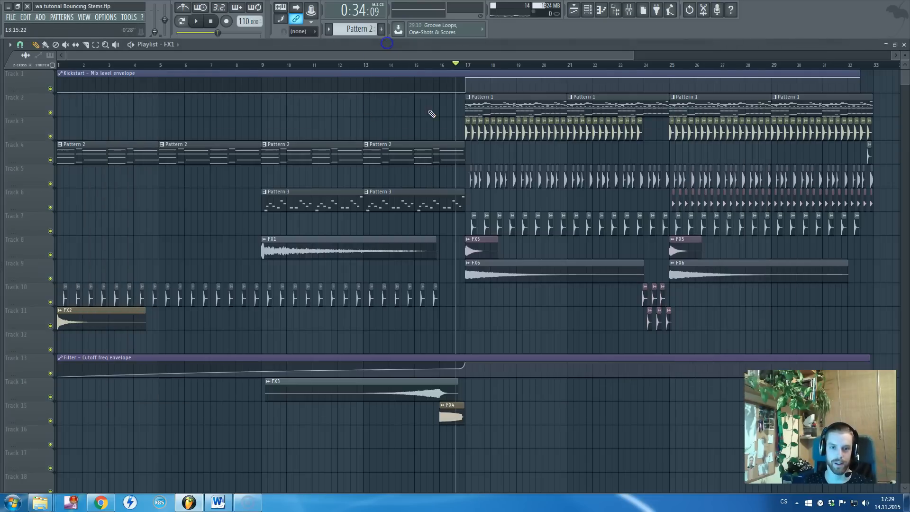
double_click(274, 391)
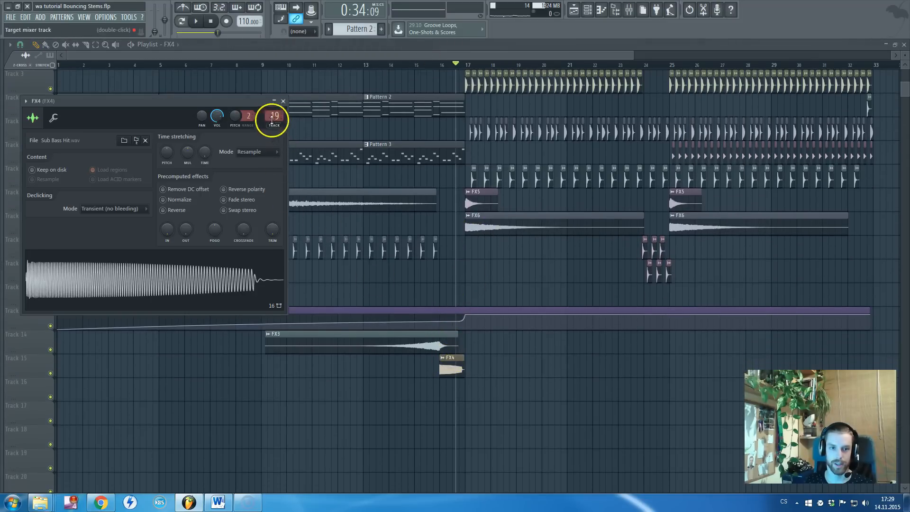
click(283, 101)
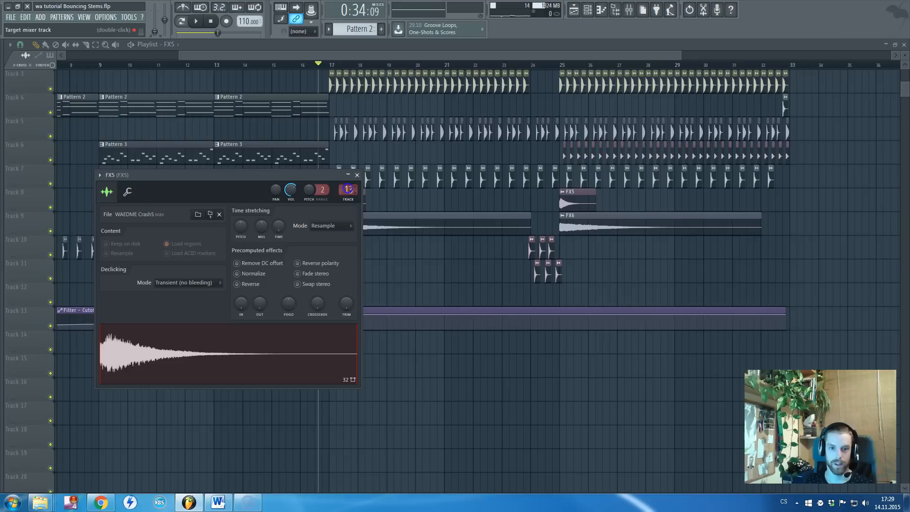
click(357, 174)
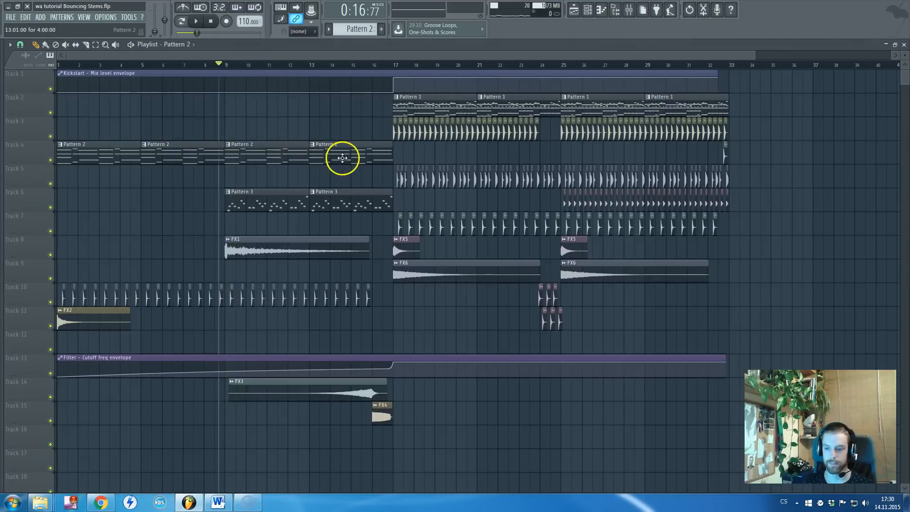
mouse_move(271, 159)
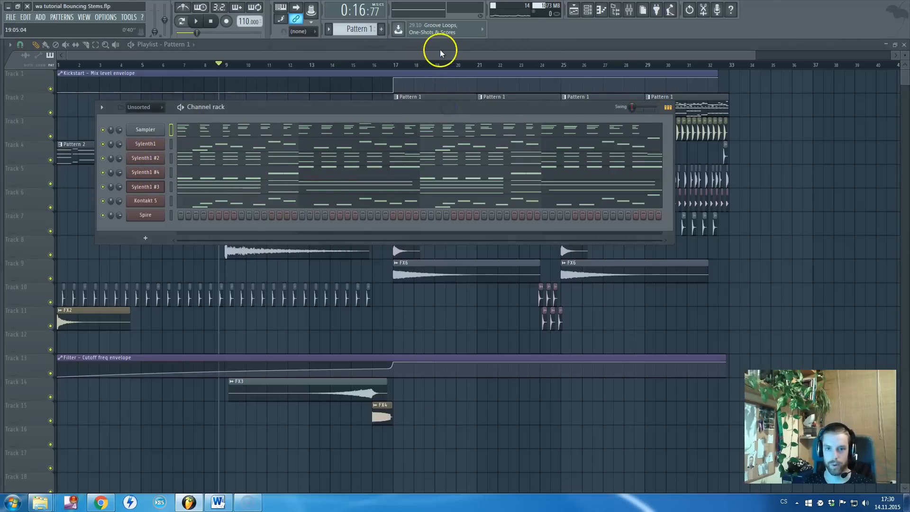
Step: Close Pattern 1's channel rack to leave the playlist showing
click(627, 10)
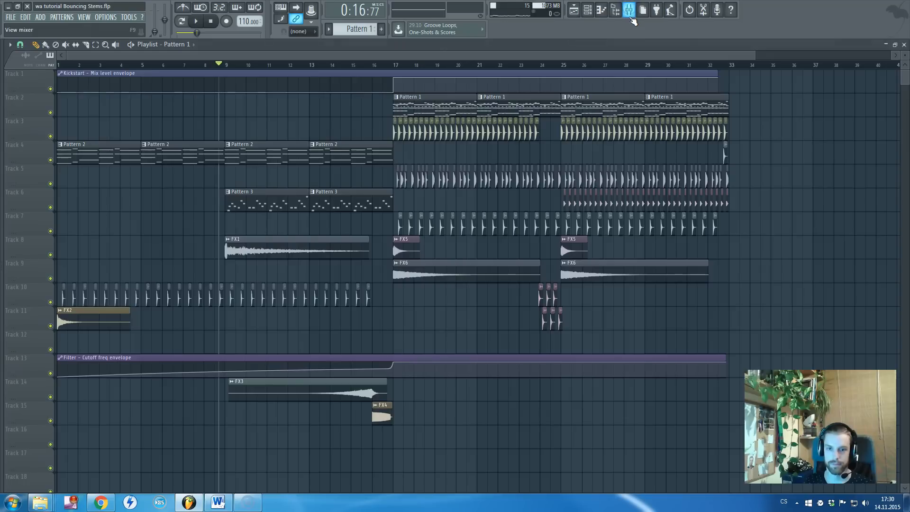
Step: Toggle the mixer open in a compact layout over the playlist
click(629, 9)
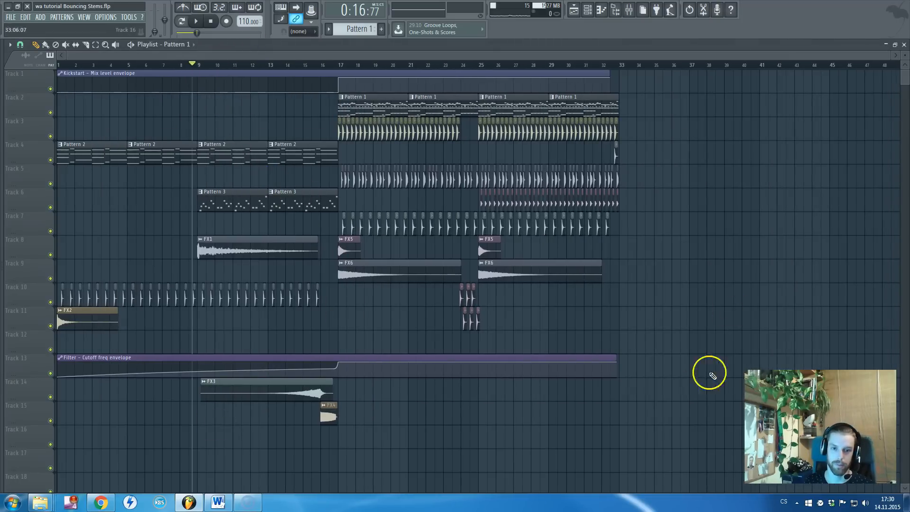
mouse_move(112, 320)
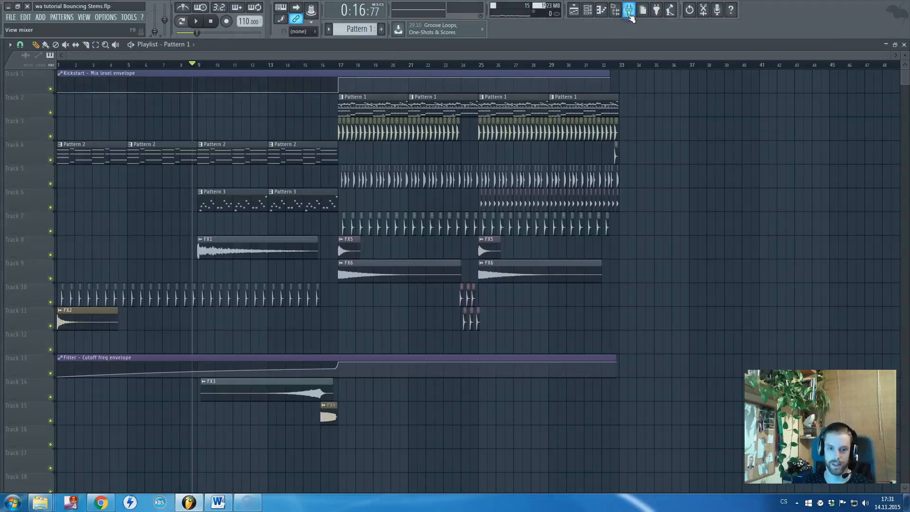
click(627, 10)
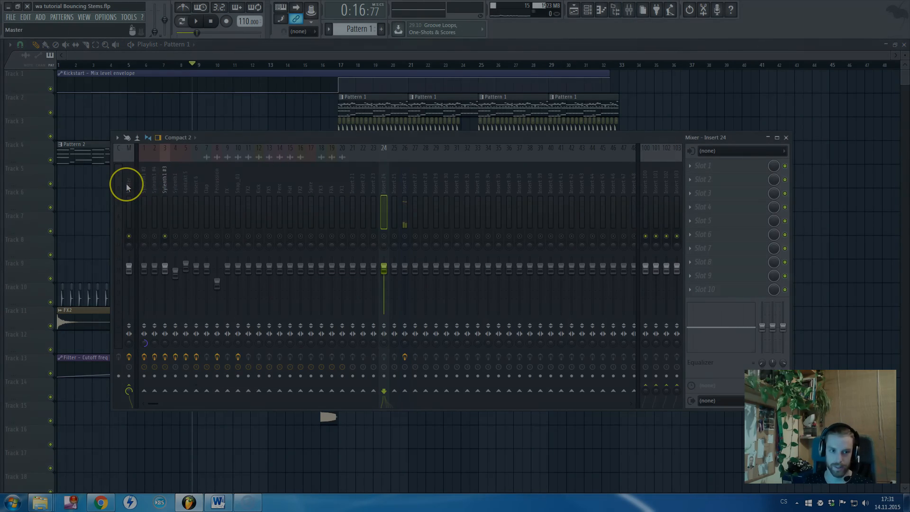